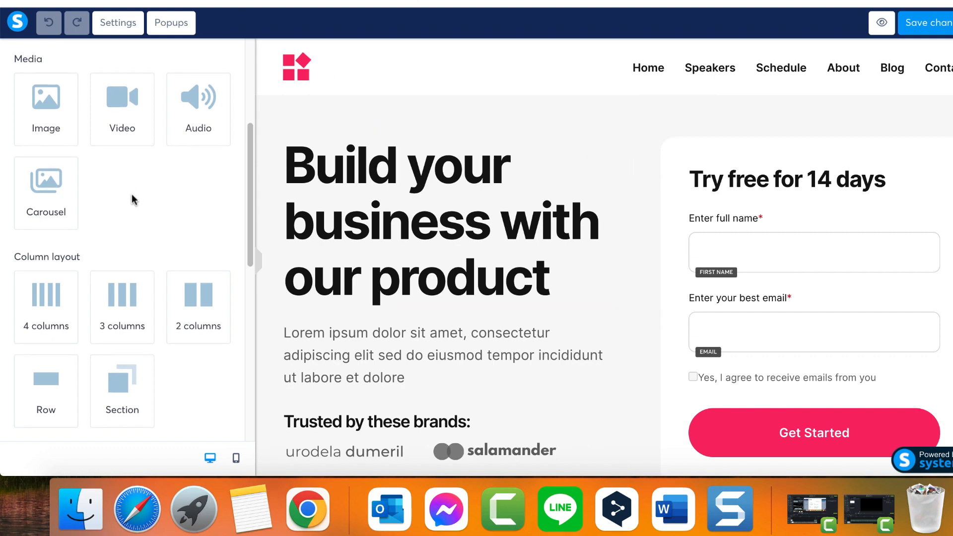
Step: Scroll the element sidebar to Column layout and place an empty Section above the hero
{"action": "scroll", "scroll_direction": "down", "scroll_amount": 3}
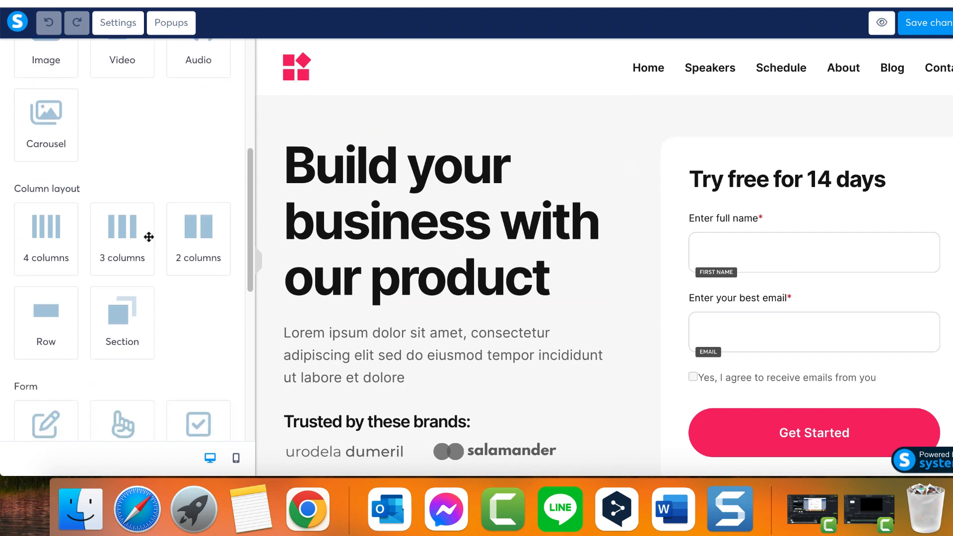
{"action": "scroll", "scroll_direction": "down", "scroll_amount": 3}
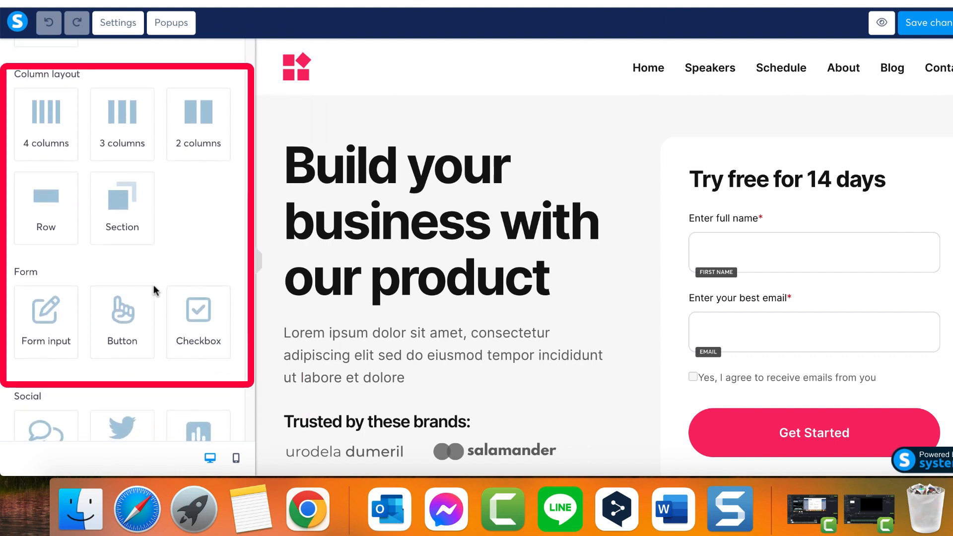
{"action": "left_click", "coordinate": [442, 219]}
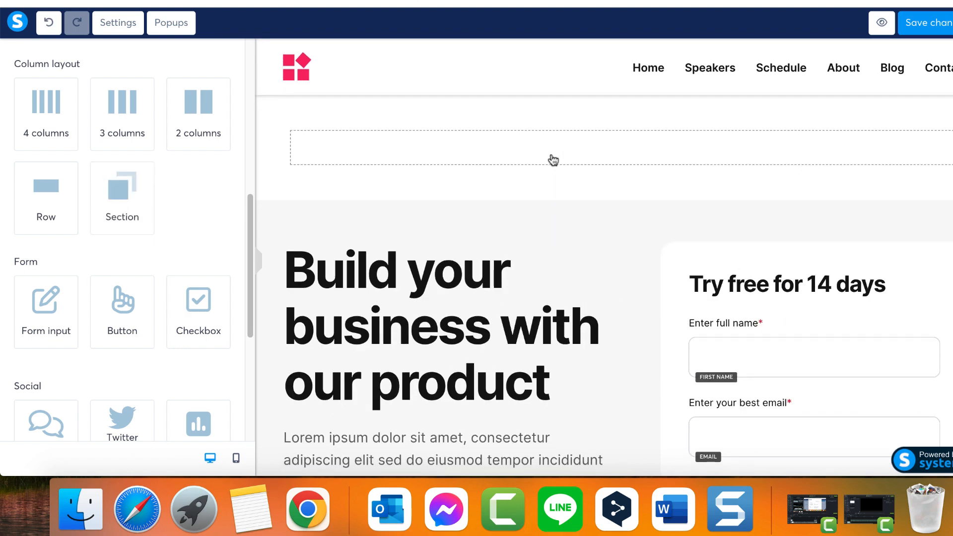
Step: Fill the top section with three columns: image placeholder, YouTube video and audio player
{"action": "left_click", "coordinate": [552, 148]}
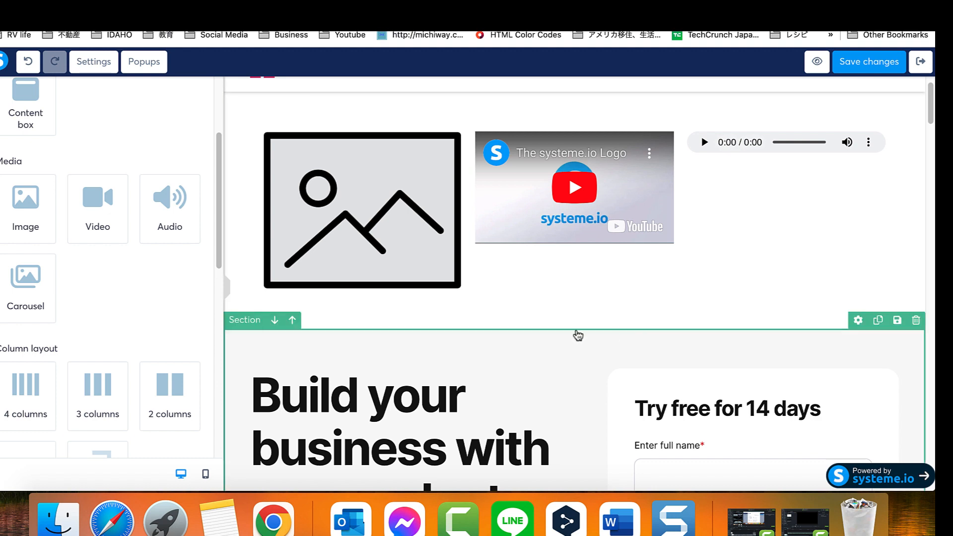
{"action": "scroll", "scroll_direction": "down", "scroll_amount": 3}
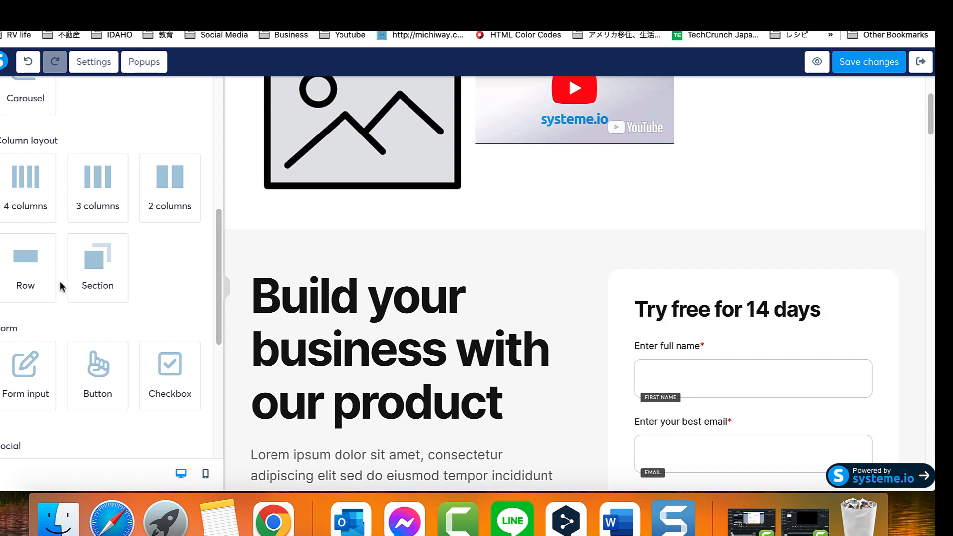
{"action": "scroll", "scroll_direction": "down", "scroll_amount": 3}
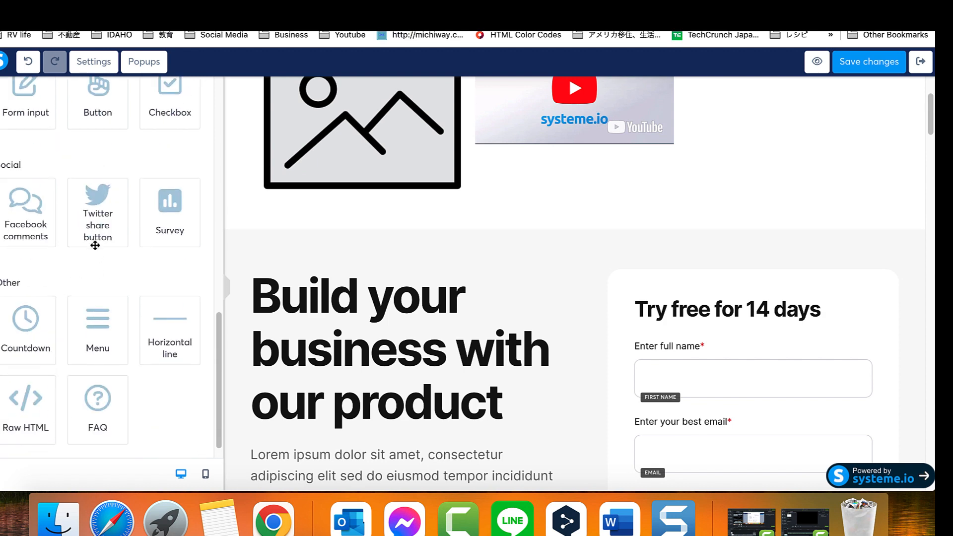
{"action": "scroll", "scroll_direction": "up", "scroll_amount": 3}
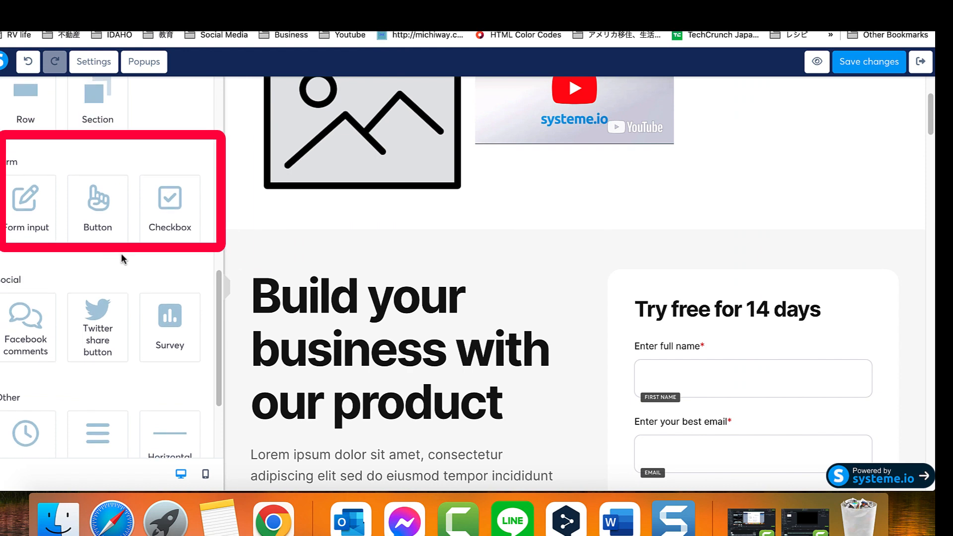
{"action": "mouse_move", "coordinate": [44, 226]}
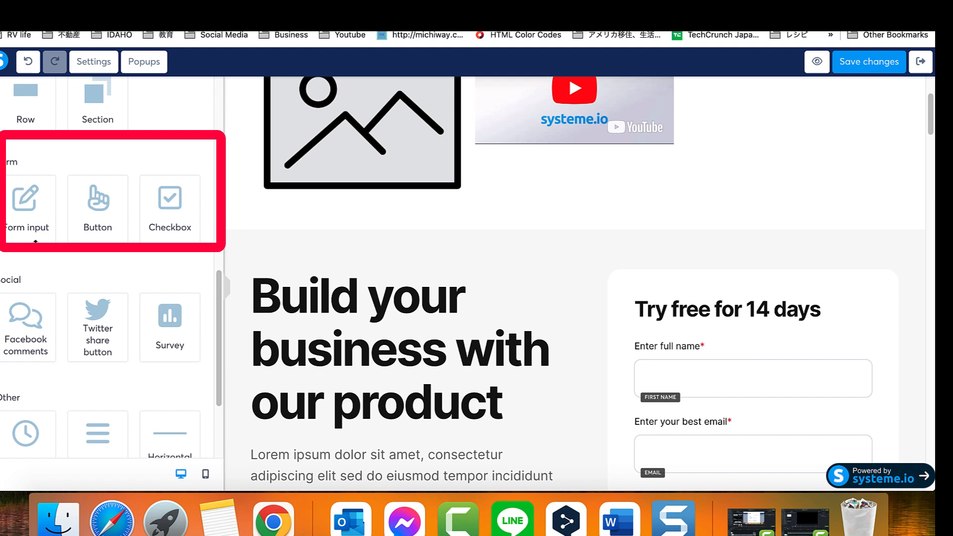
{"action": "mouse_move", "coordinate": [29, 227]}
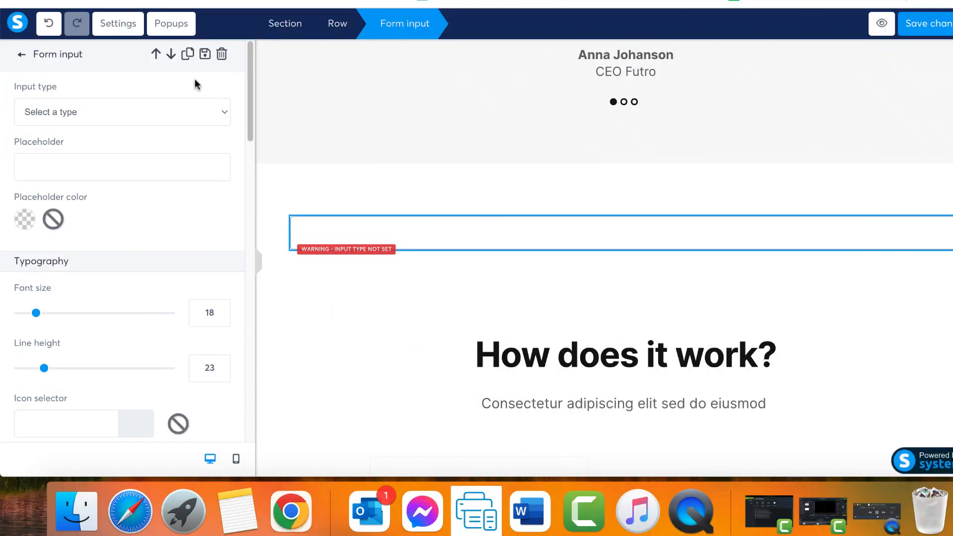
{"action": "mouse_move", "coordinate": [300, 215]}
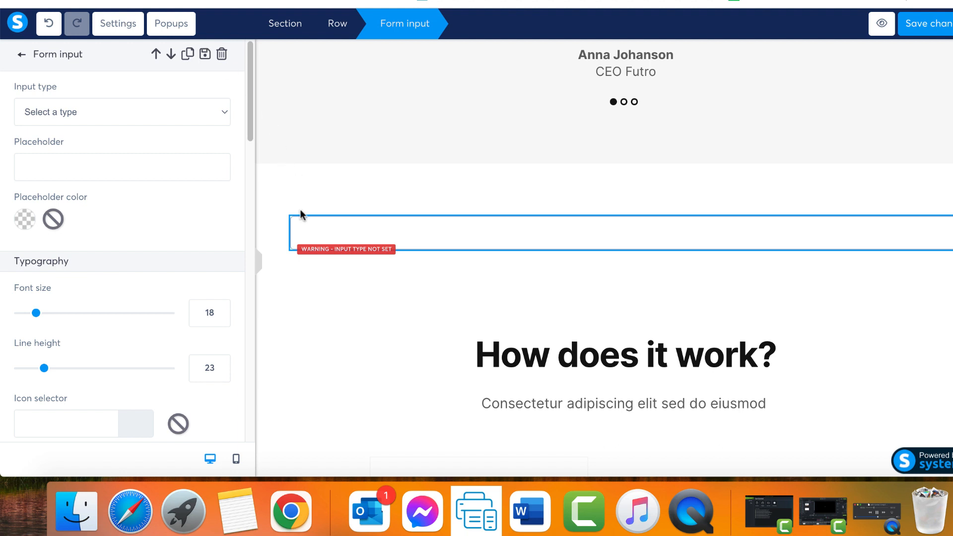
{"action": "mouse_move", "coordinate": [304, 224]}
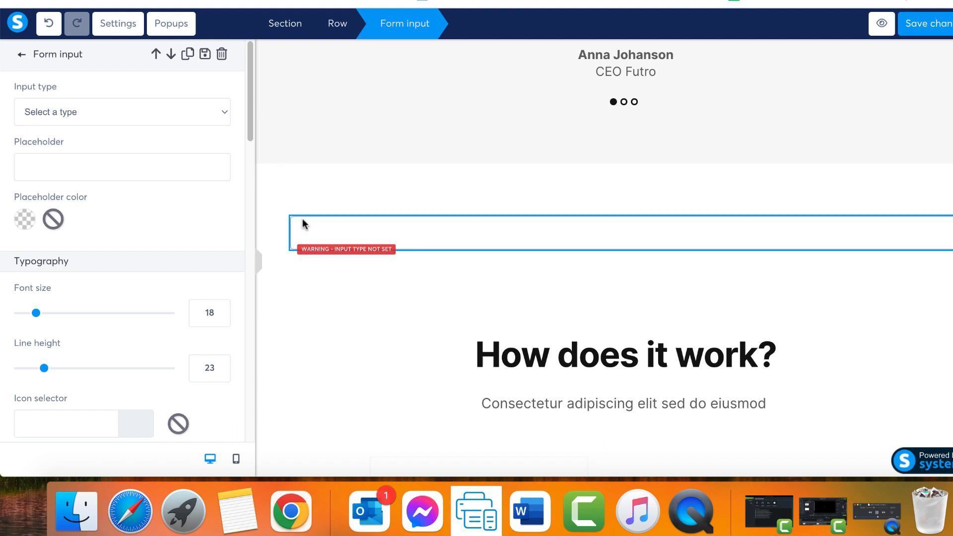
{"action": "mouse_move", "coordinate": [118, 126]}
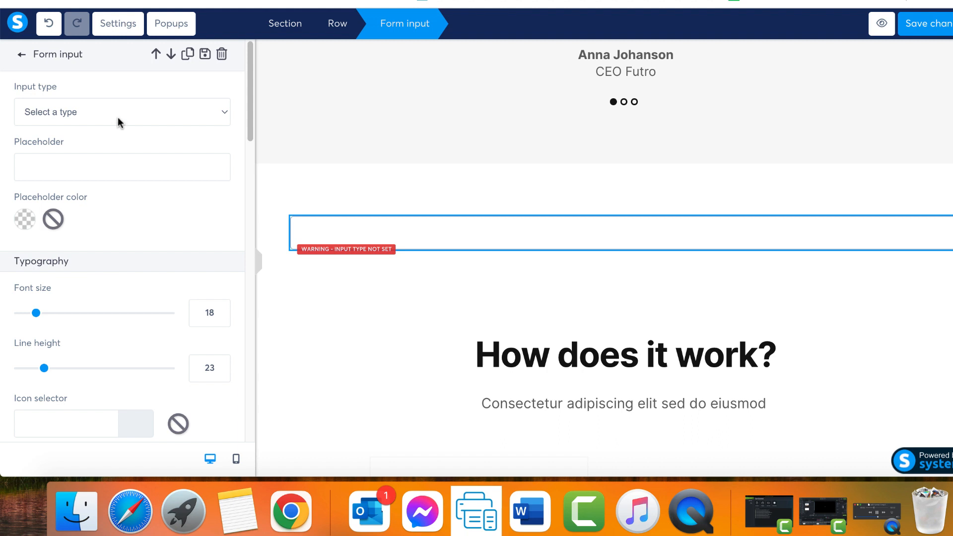
Step: Show the input-type choices for the form input above How does it work?
{"action": "left_click", "coordinate": [121, 112]}
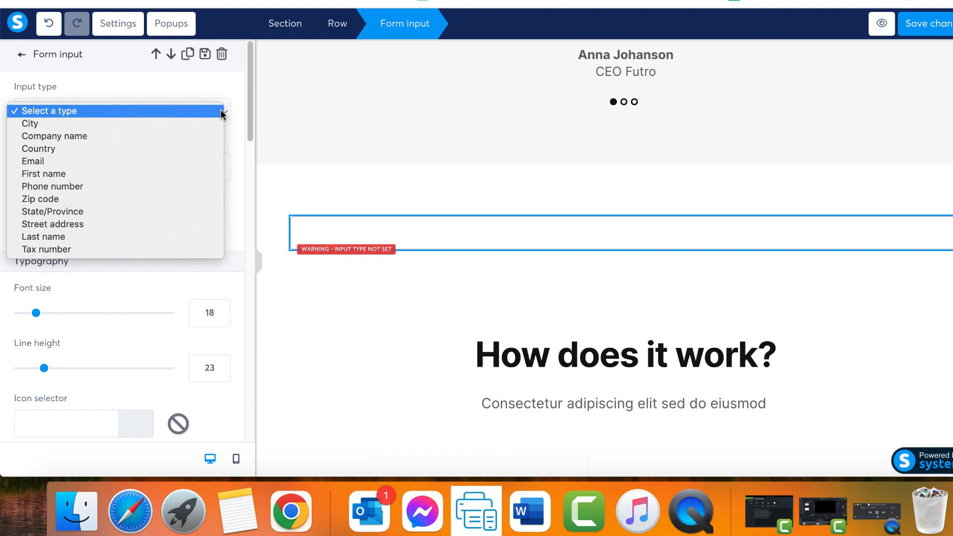
Step: Set the form input's type to Email so it shows an Email placeholder
{"action": "left_click", "coordinate": [33, 161]}
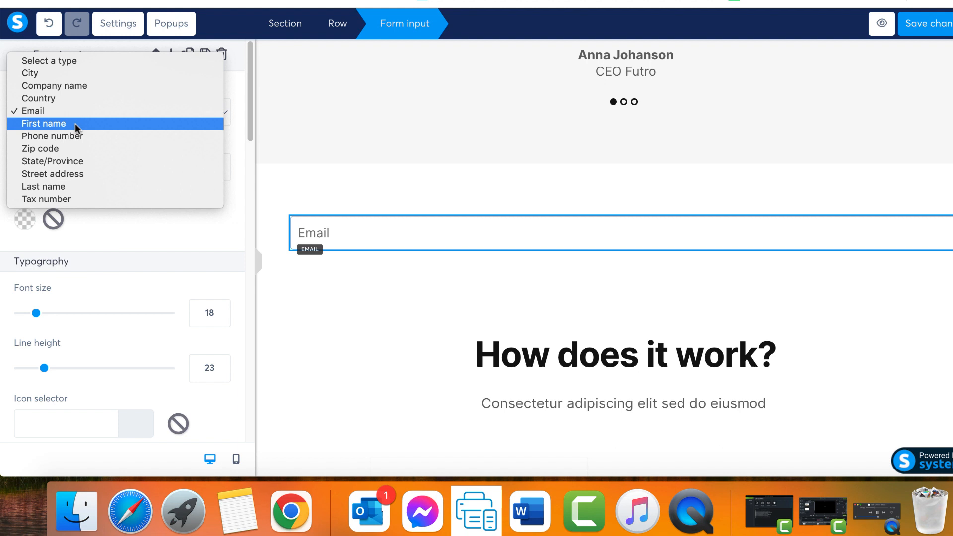
{"action": "mouse_move", "coordinate": [54, 135]}
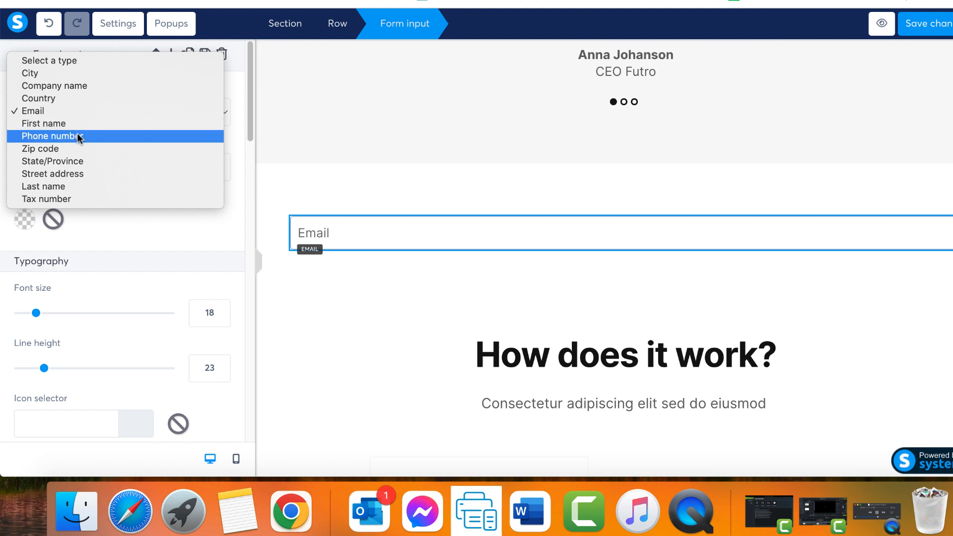
{"action": "mouse_move", "coordinate": [79, 179]}
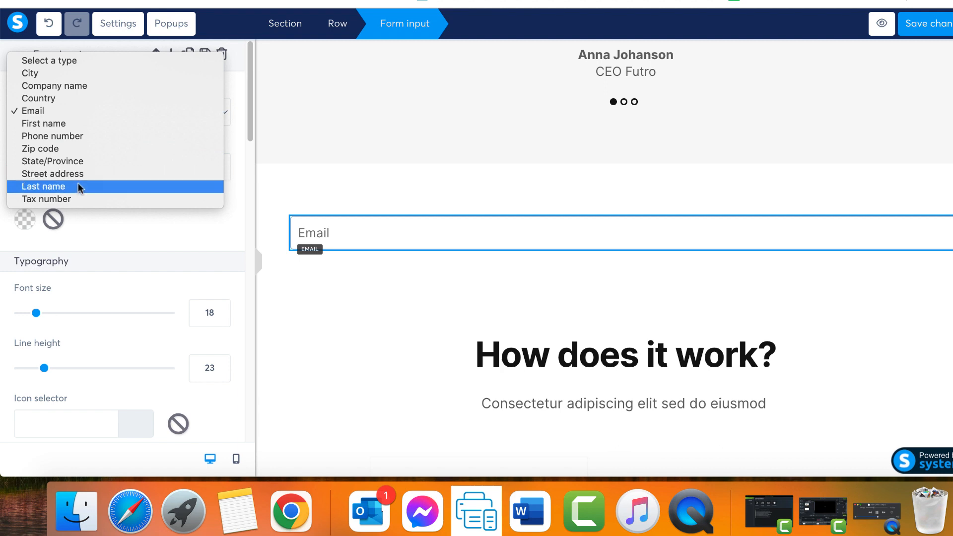
{"action": "mouse_move", "coordinate": [87, 135]}
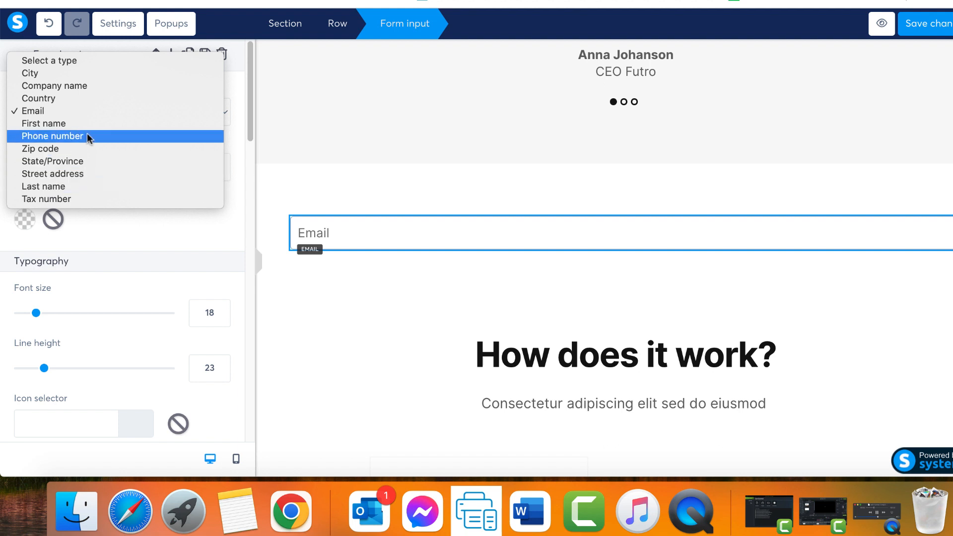
{"action": "left_click", "coordinate": [43, 124]}
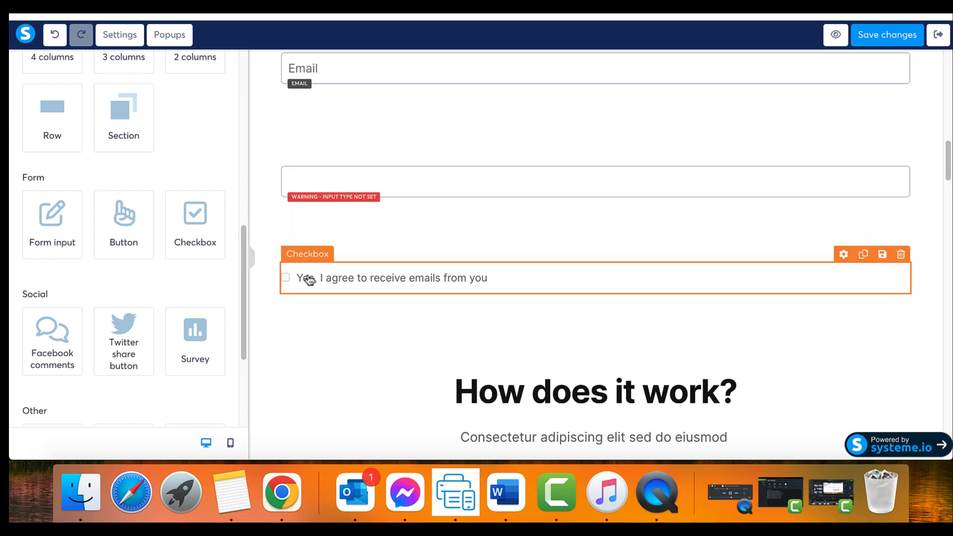
{"action": "mouse_move", "coordinate": [515, 295]}
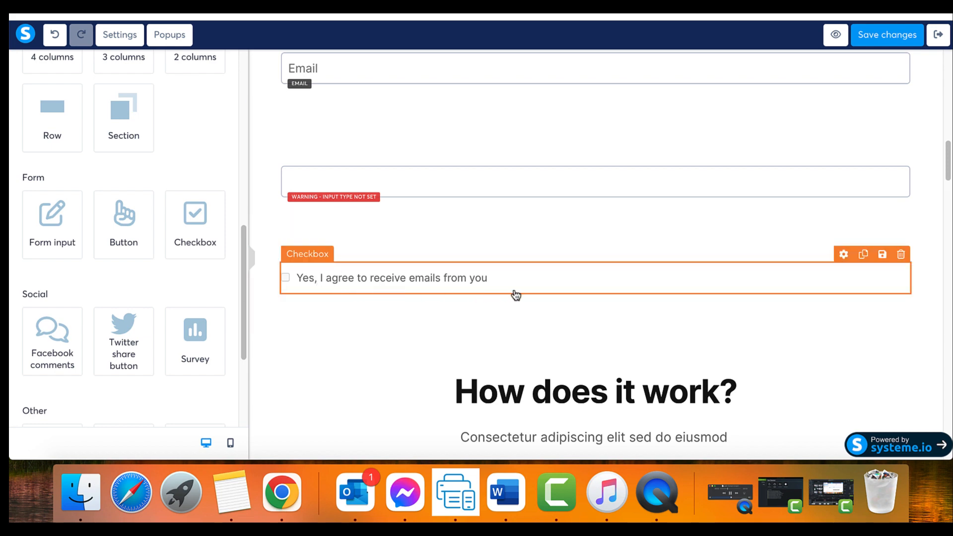